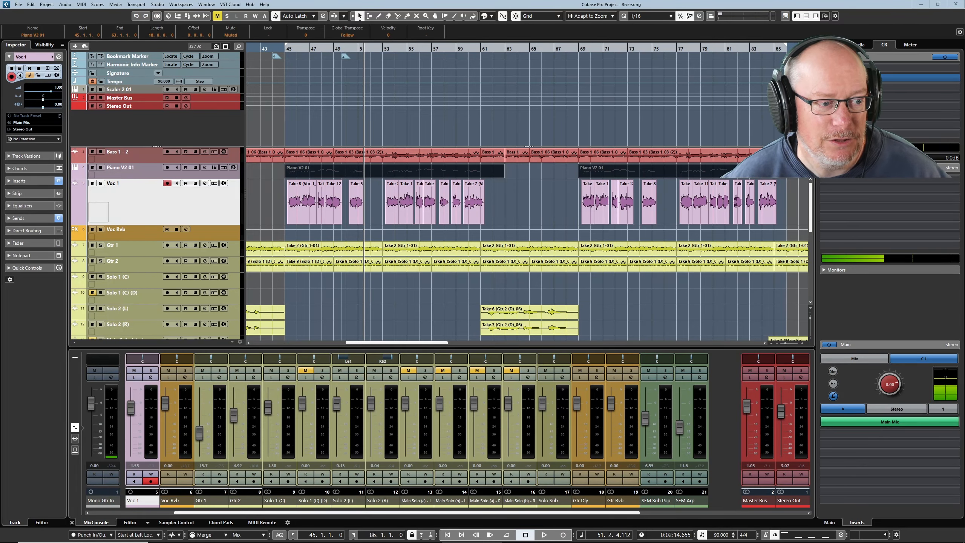
pyautogui.moveTo(431, 290)
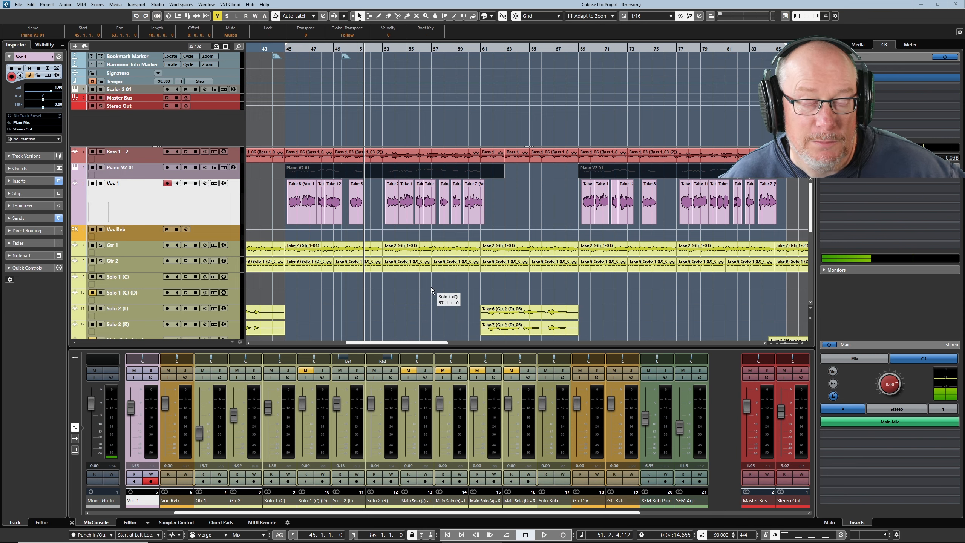
pyautogui.moveTo(575, 251)
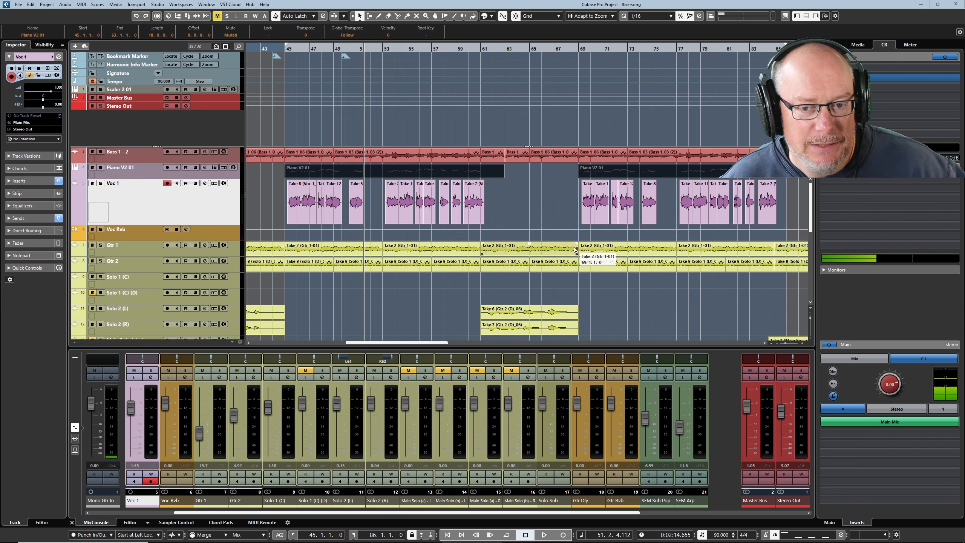
pyautogui.moveTo(618, 207)
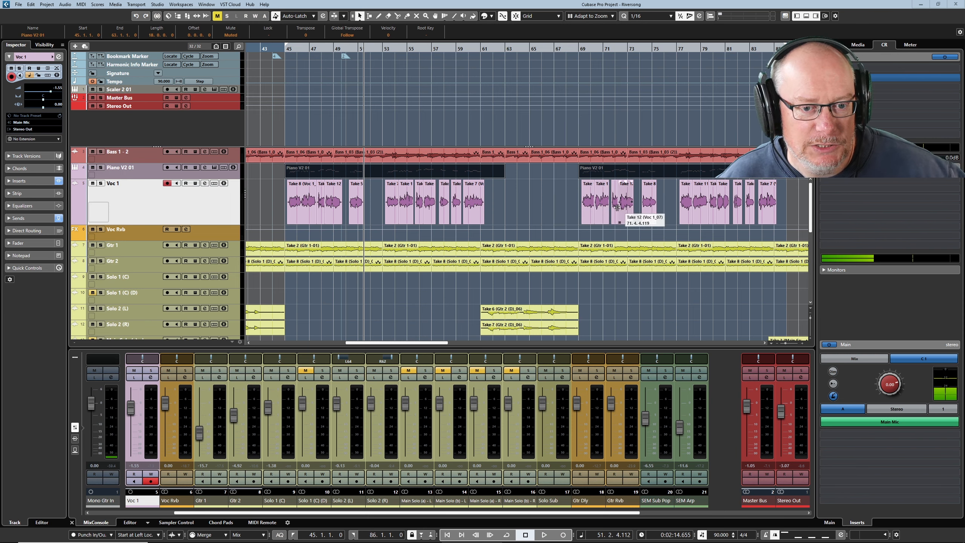
pyautogui.moveTo(545, 214)
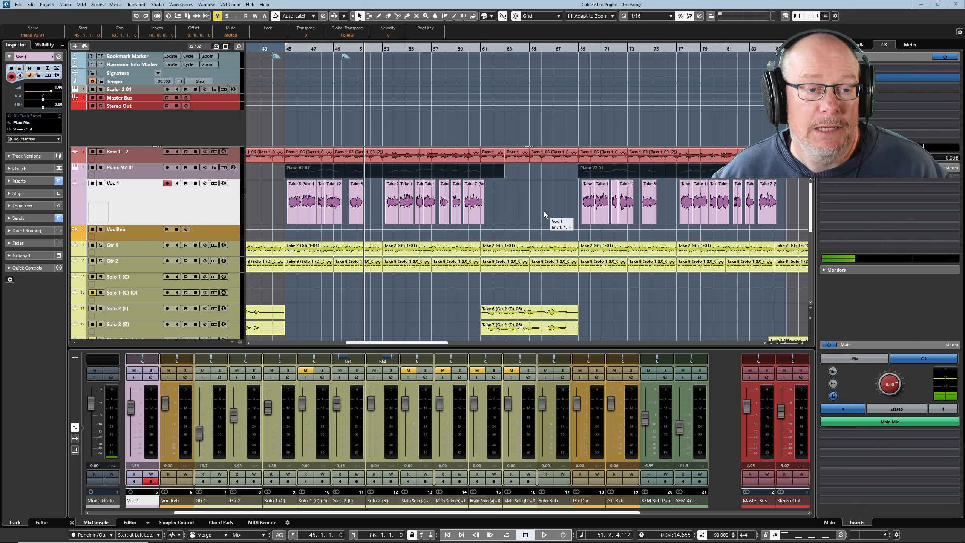
pyautogui.moveTo(307, 78)
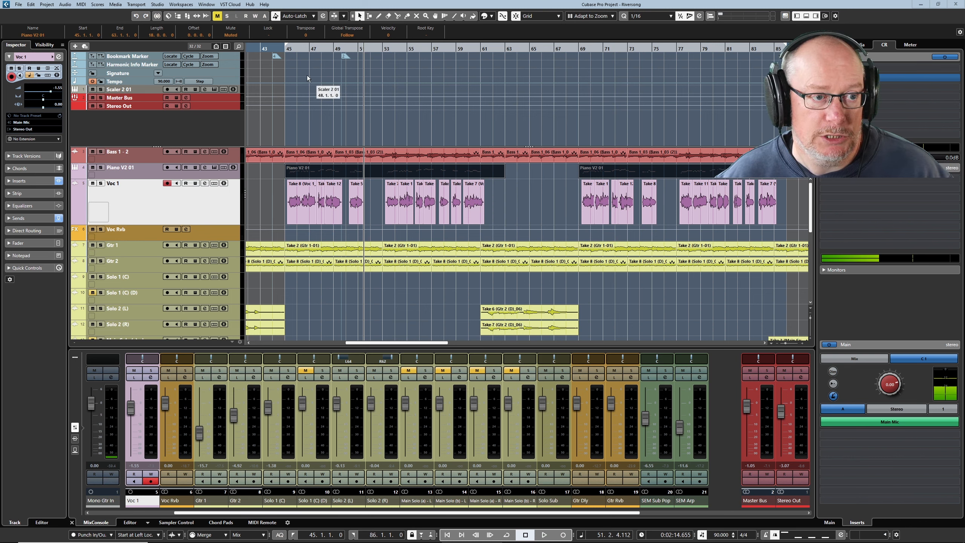
pyautogui.moveTo(276, 138)
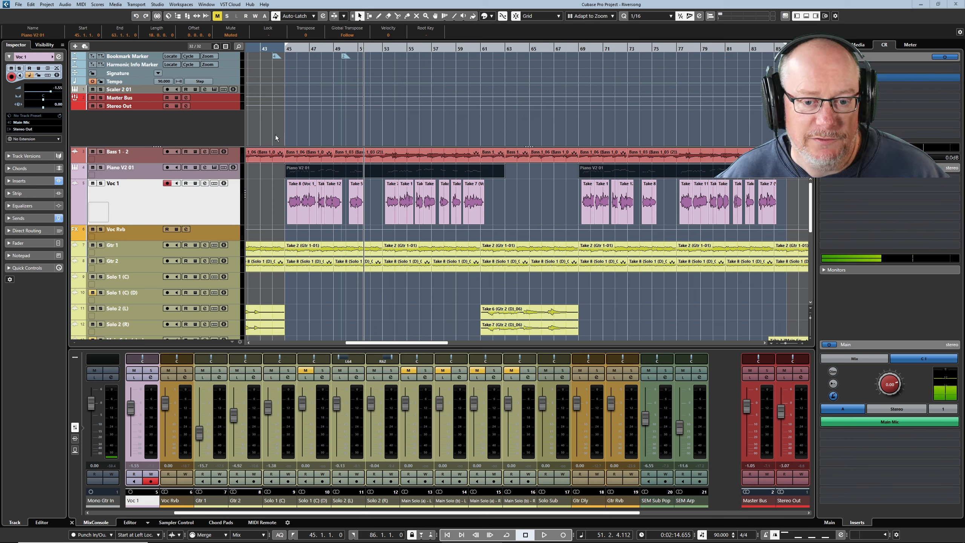
pyautogui.moveTo(702, 203)
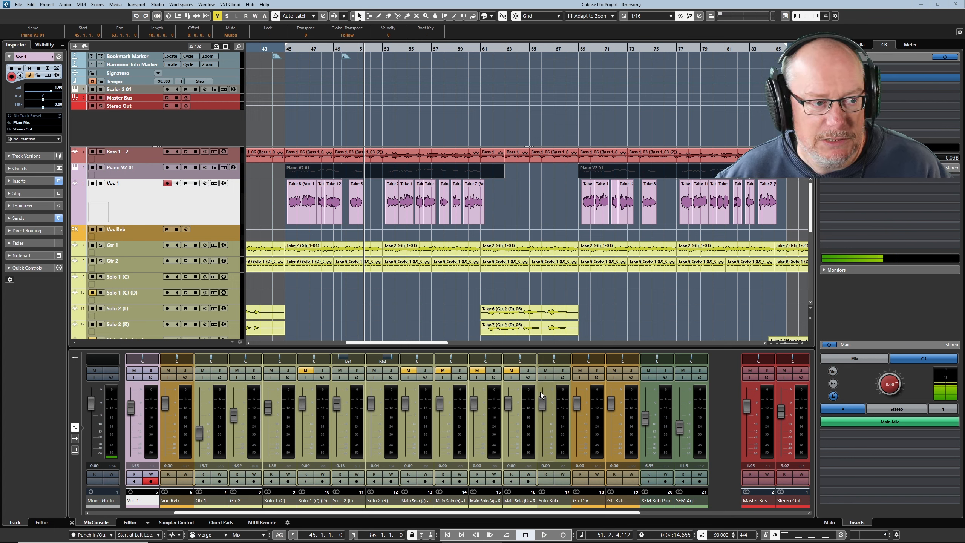
# Play back Riversong and bring up the Channel Settings for the Voc 1 vocal channel
pyautogui.click(545, 535)
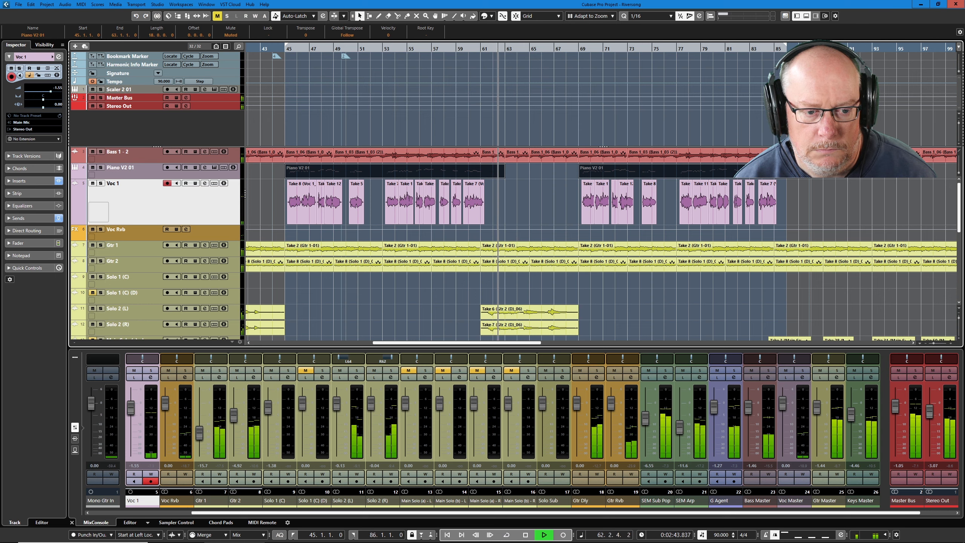
pyautogui.click(541, 534)
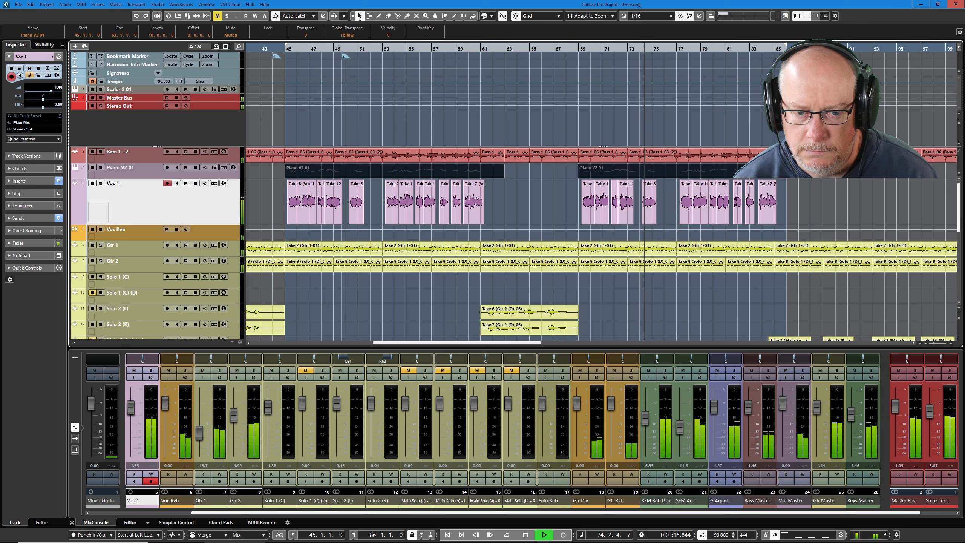
pyautogui.click(542, 535)
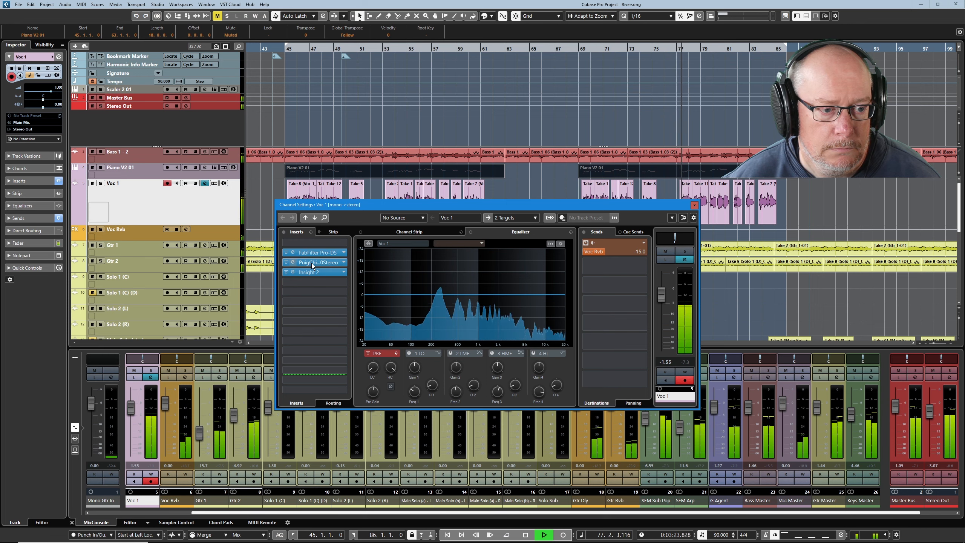
# Bring up the PuigChild 670 compressor window from Voc 1's insert slot
pyautogui.doubleClick(310, 262)
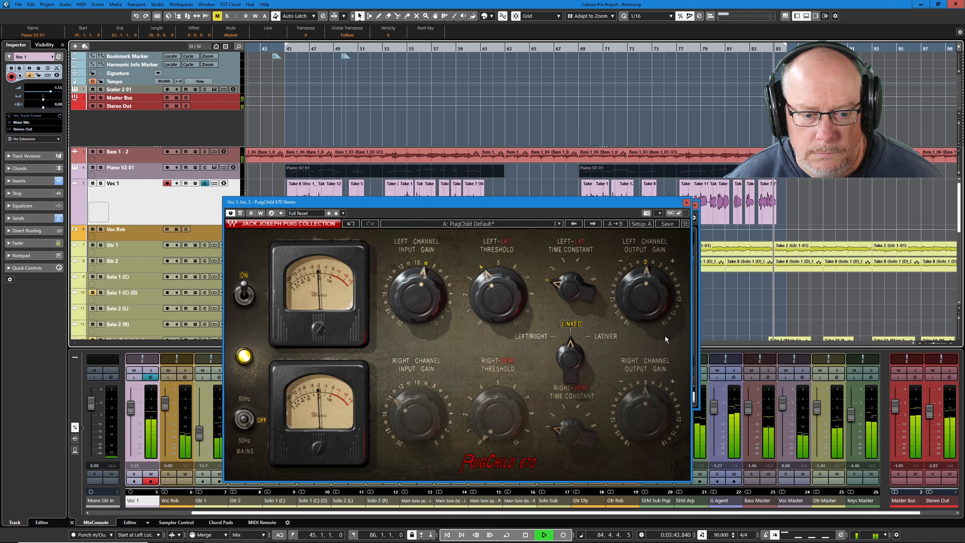
# Stop playback and close the PuigChild 670 window, leaving Voc 1's channel settings
pyautogui.click(543, 534)
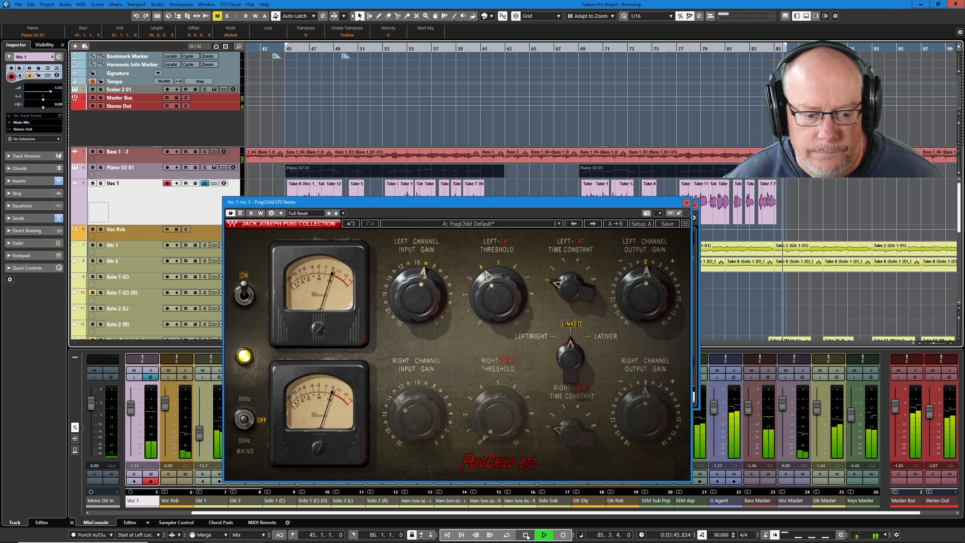
pyautogui.click(545, 535)
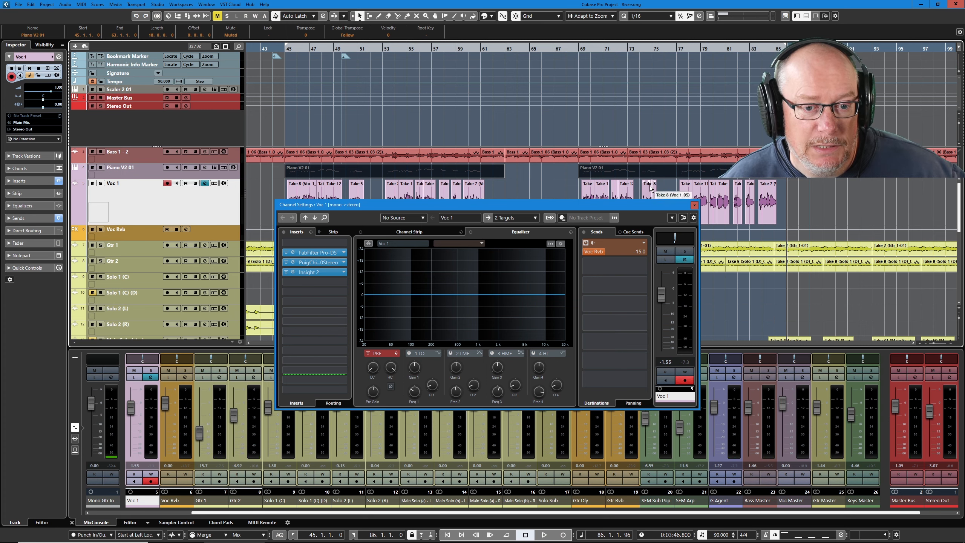
pyautogui.click(694, 204)
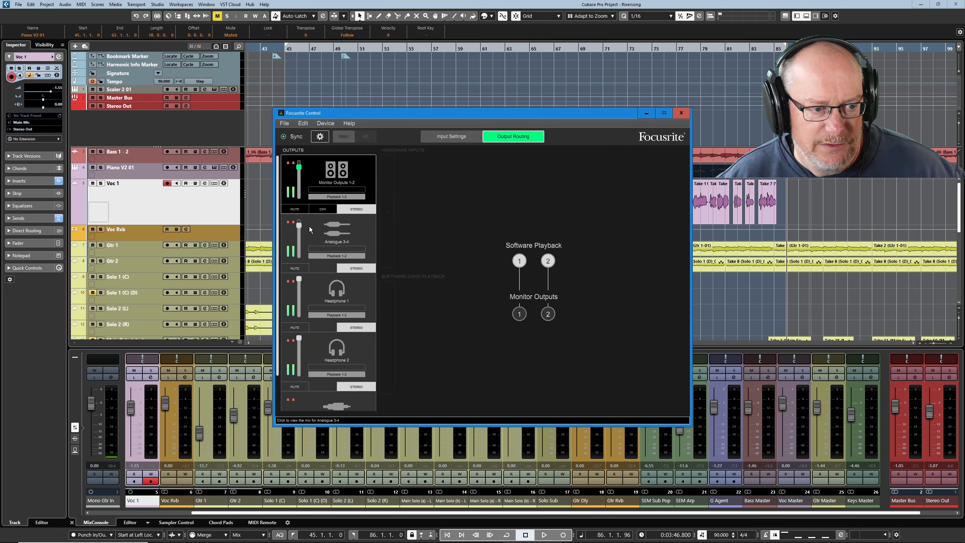
pyautogui.moveTo(387, 136)
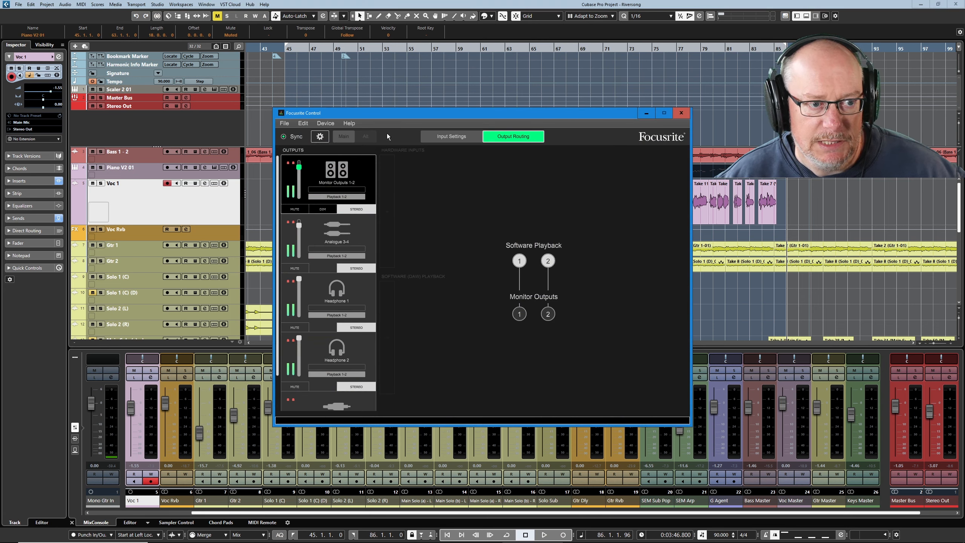
pyautogui.moveTo(343, 248)
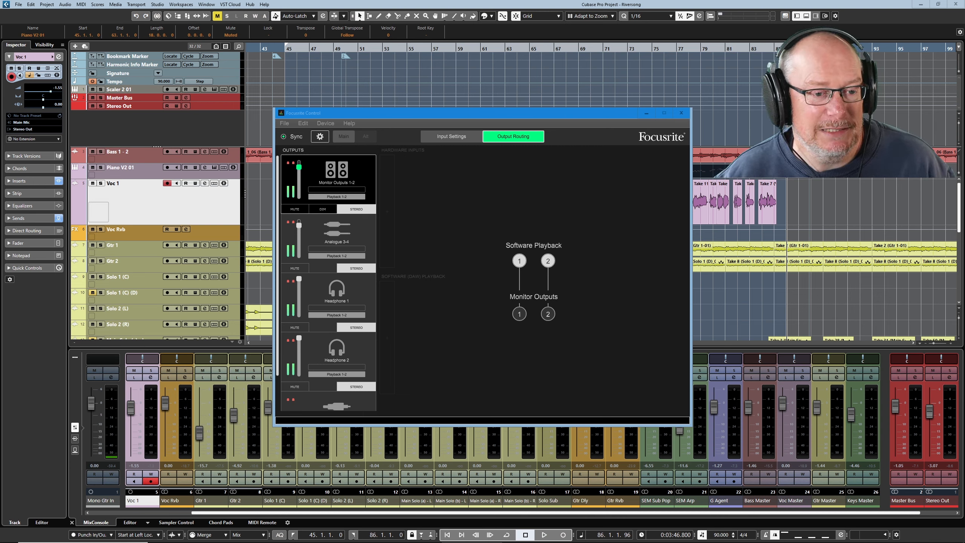
pyautogui.moveTo(729, 280)
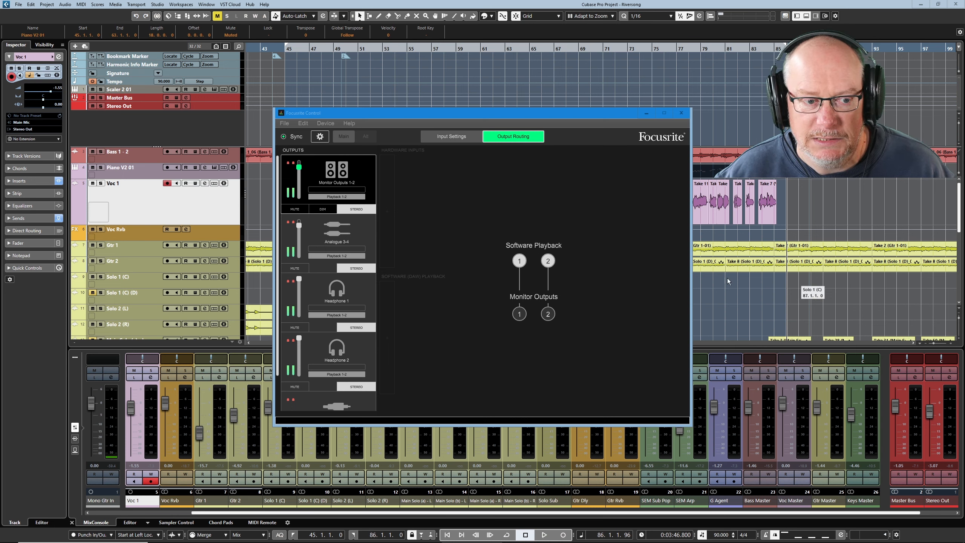
pyautogui.moveTo(297, 228)
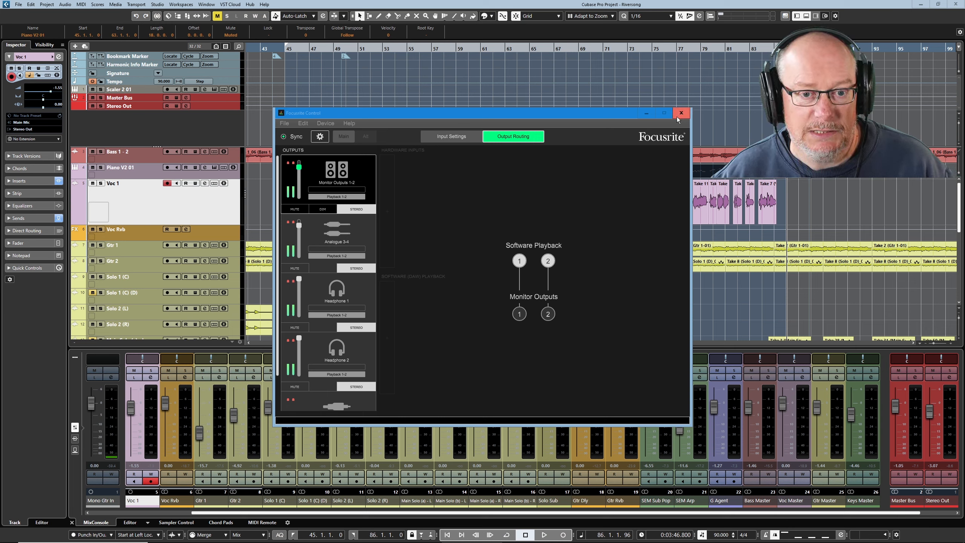
# Close the unresponsive Focusrite Control window until the Cubase mixer shows again
pyautogui.click(681, 113)
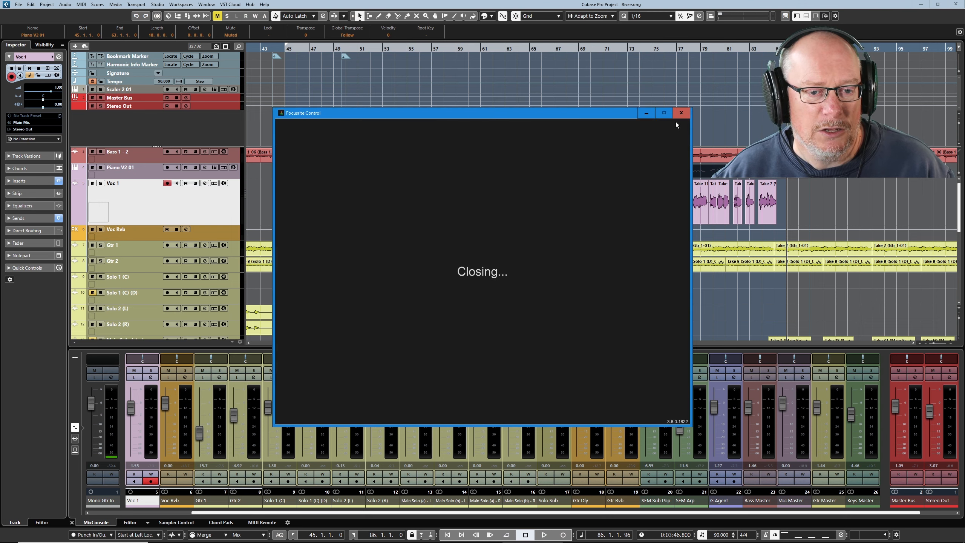
pyautogui.moveTo(681, 114)
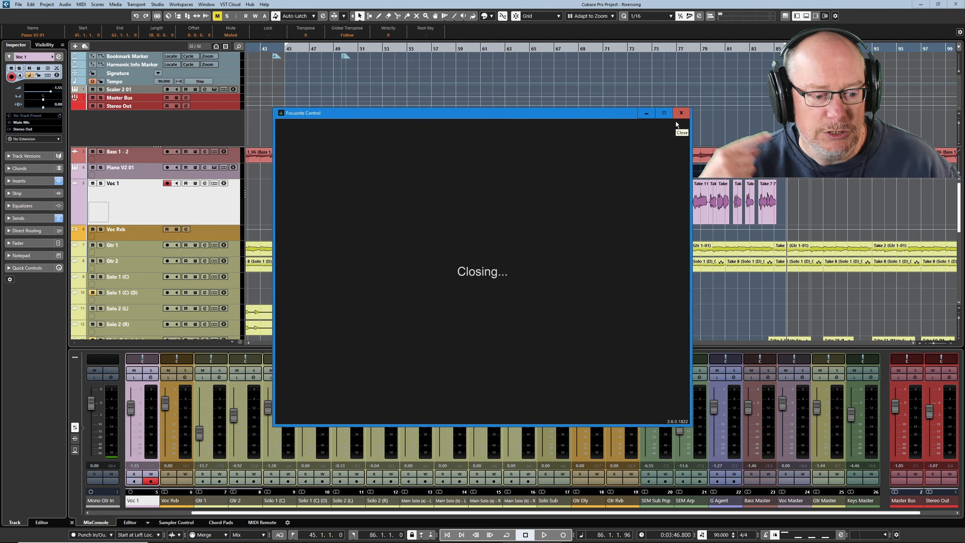
pyautogui.moveTo(682, 113)
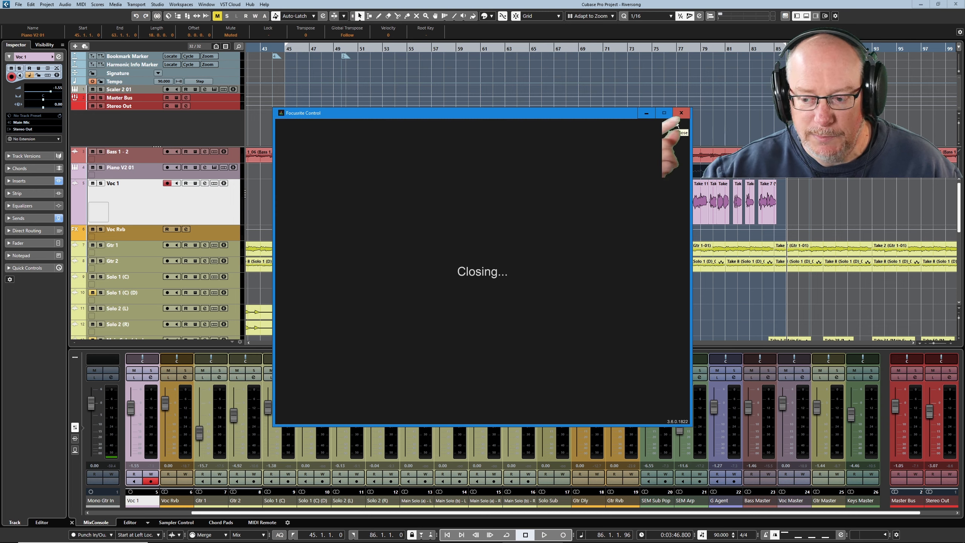
pyautogui.click(680, 112)
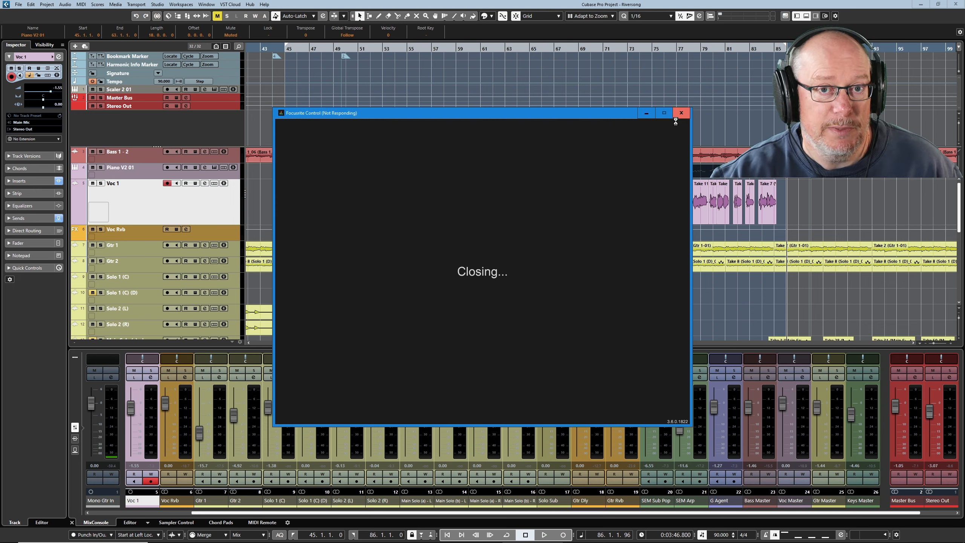
pyautogui.click(680, 112)
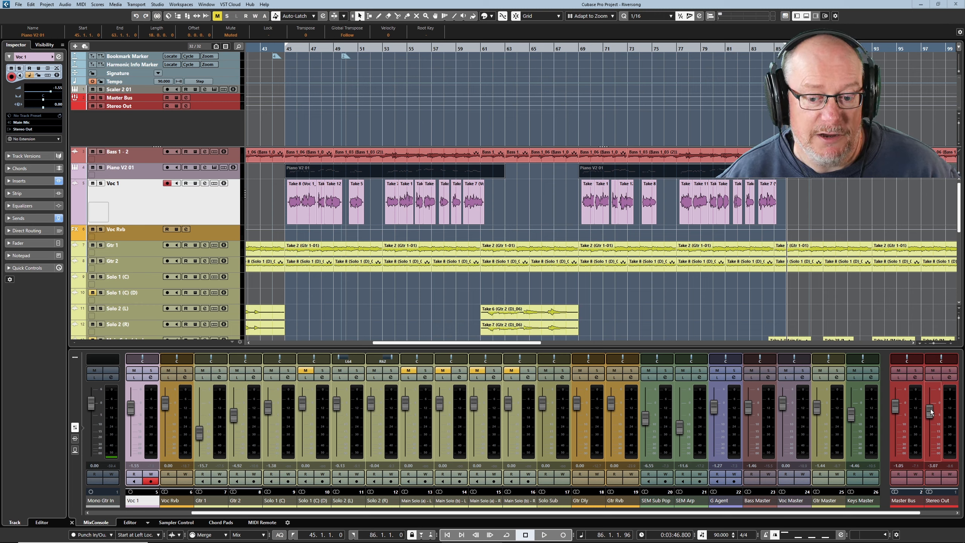
pyautogui.moveTo(940, 397)
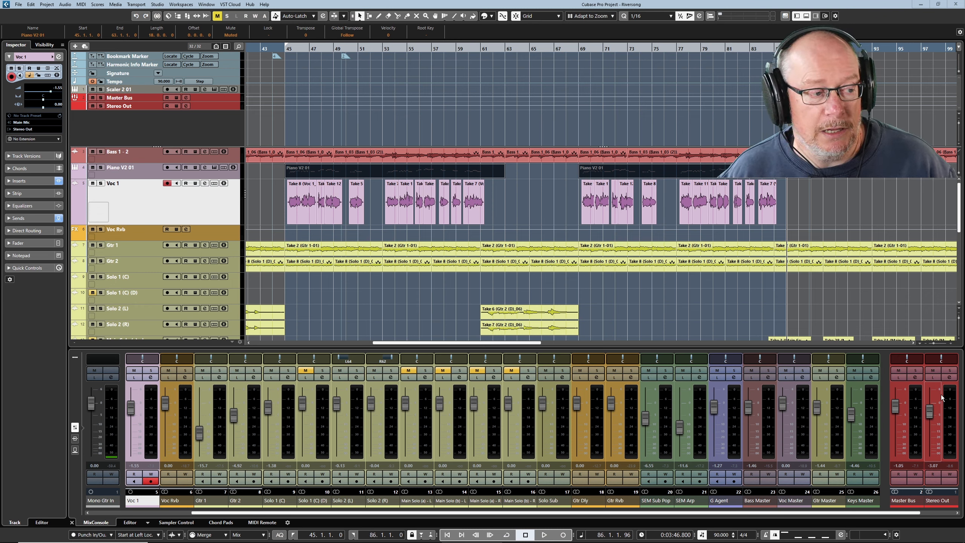
pyautogui.moveTo(177, 359)
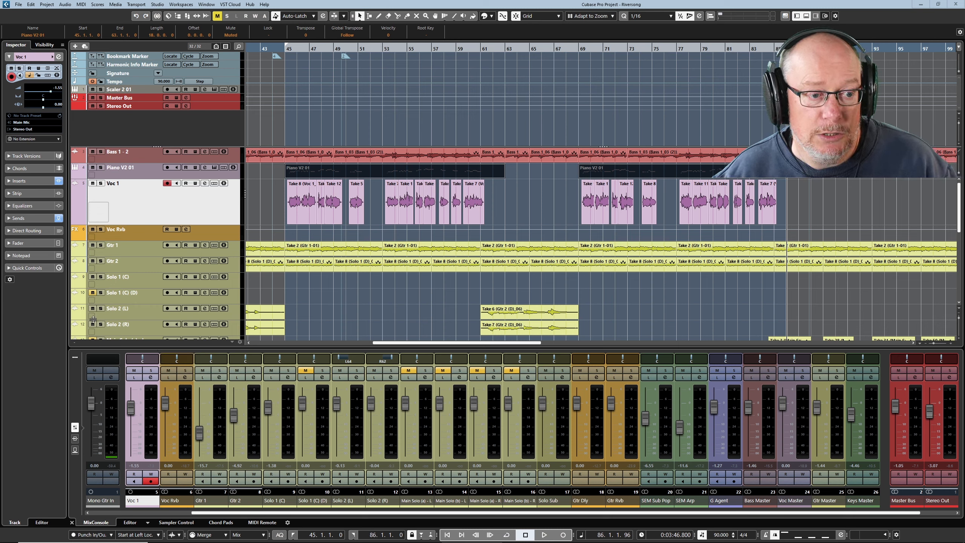
pyautogui.moveTo(311, 210)
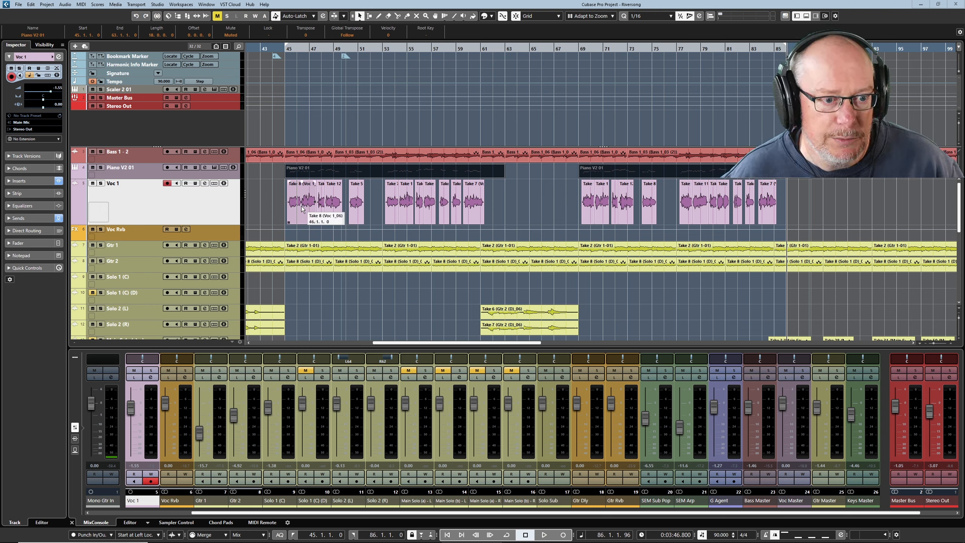
pyautogui.moveTo(315, 197)
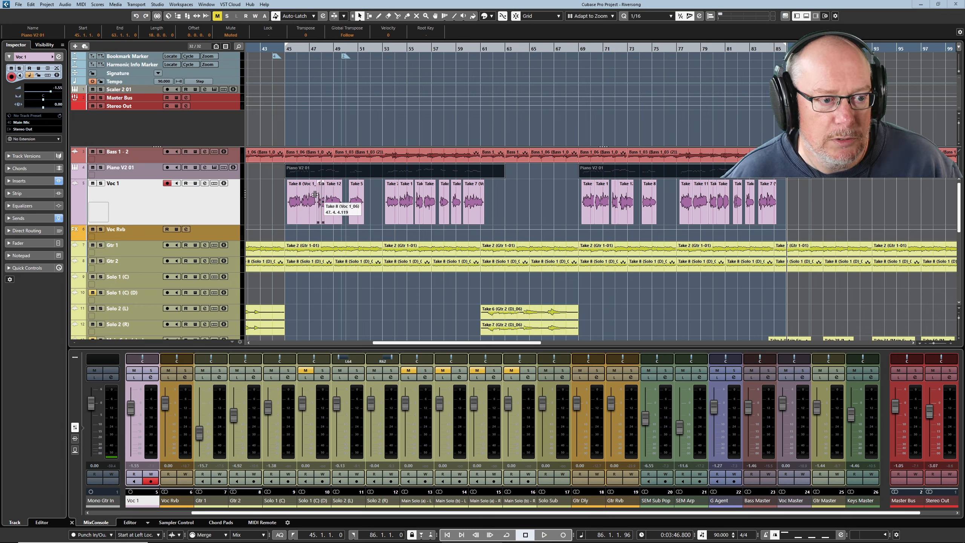
# Select the first vocal take on Voc 1, start playback and toggle Main Mix monitoring in the Control Room
pyautogui.click(301, 200)
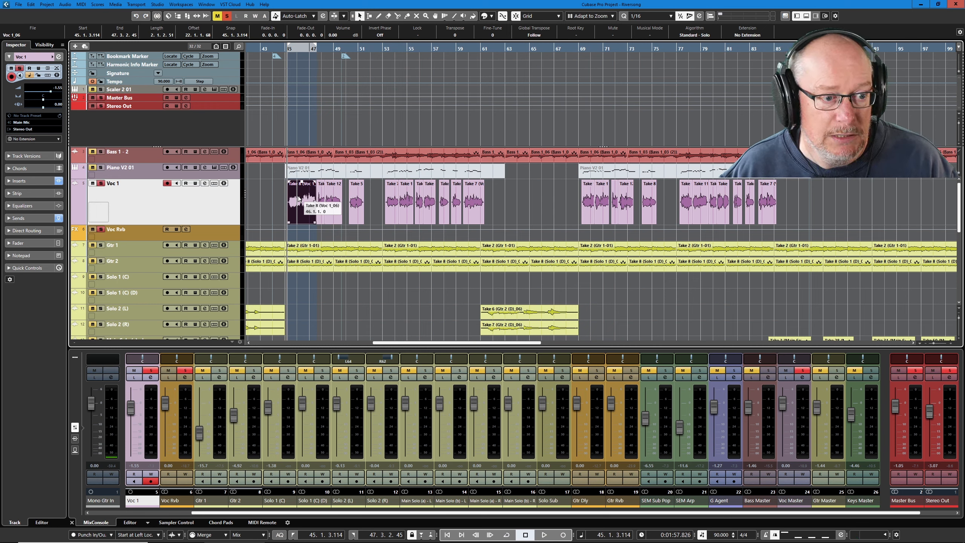
pyautogui.click(544, 535)
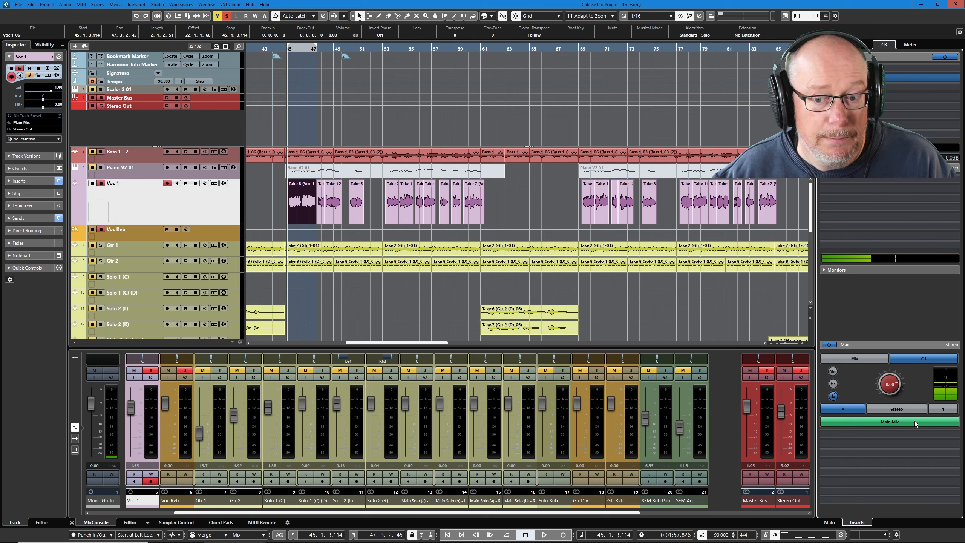
pyautogui.moveTo(915, 428)
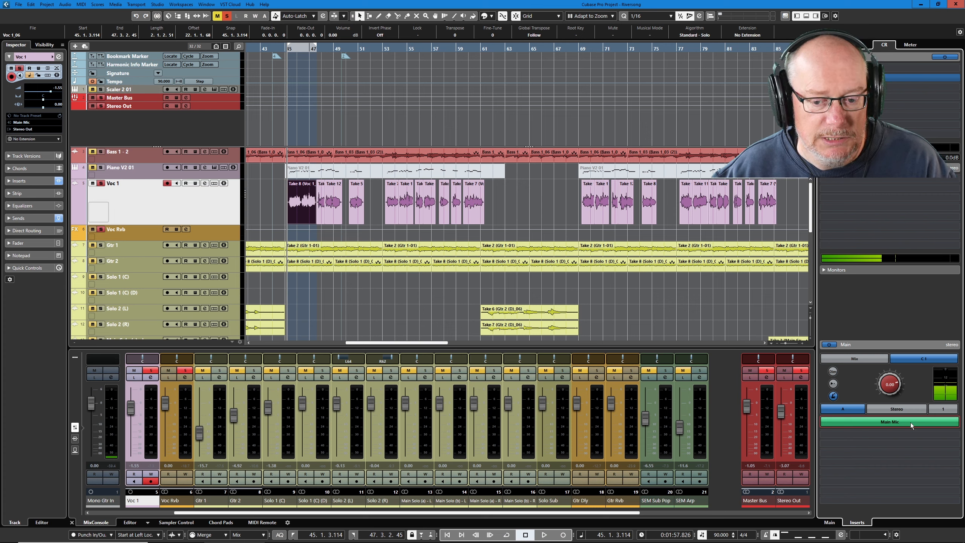
pyautogui.click(544, 535)
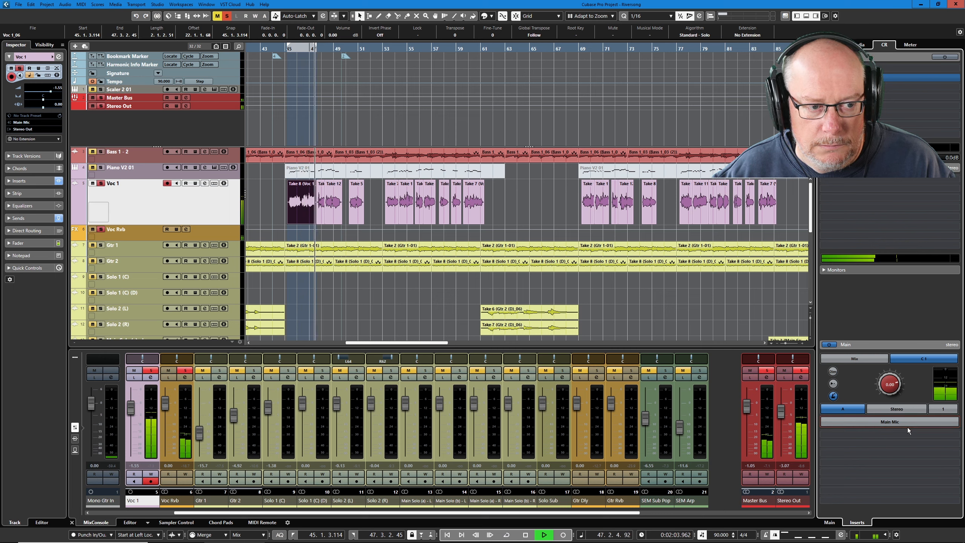
pyautogui.click(543, 535)
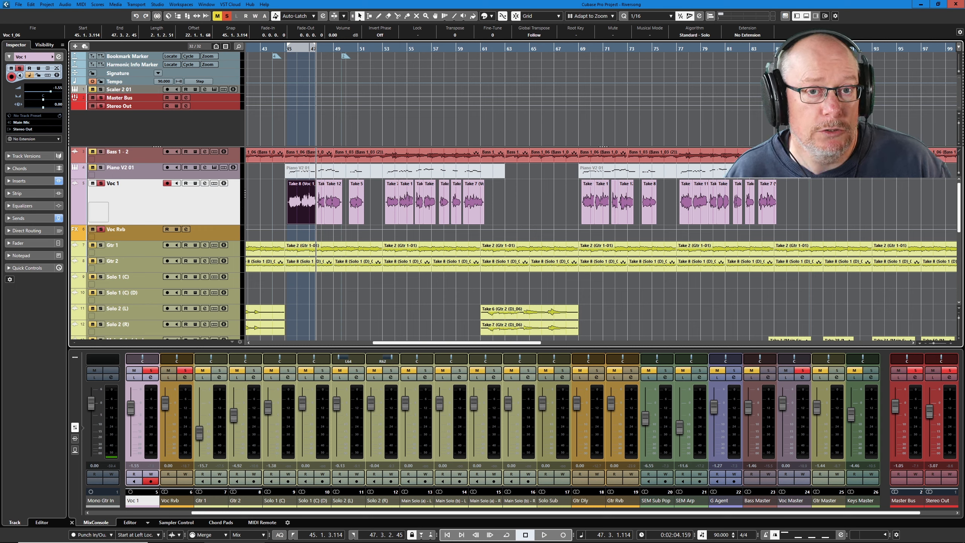
pyautogui.moveTo(73, 123)
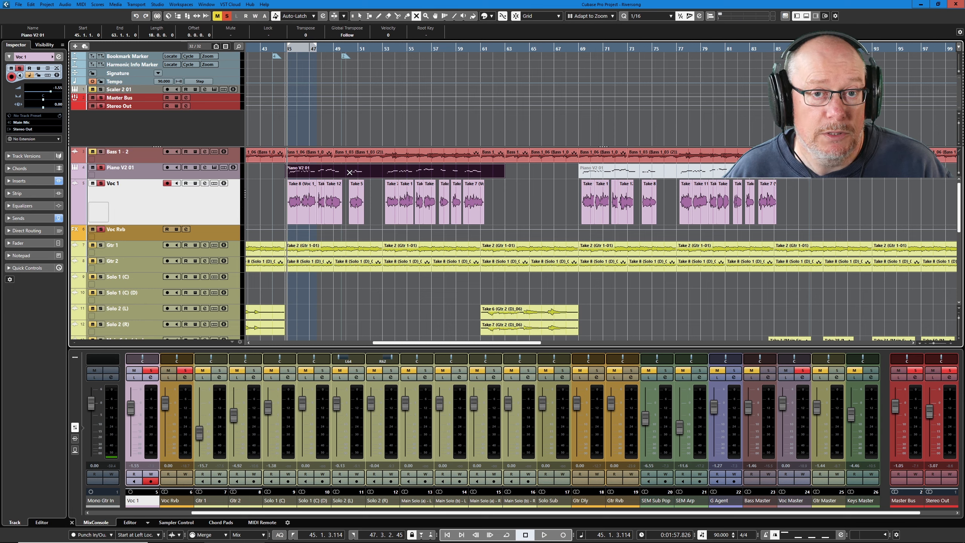
# Audition the looped passage around bars 45 to 47, then stop near bar 46
pyautogui.click(542, 535)
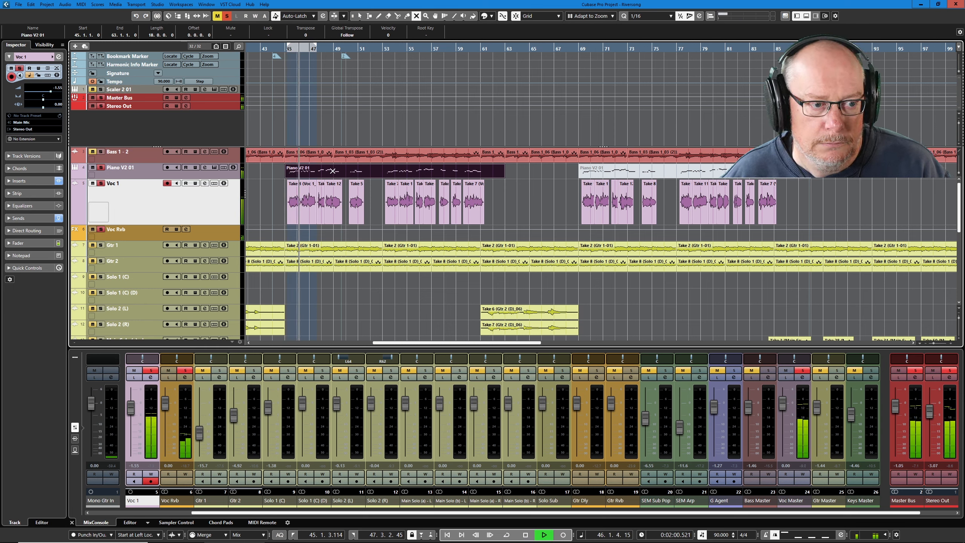
pyautogui.click(543, 535)
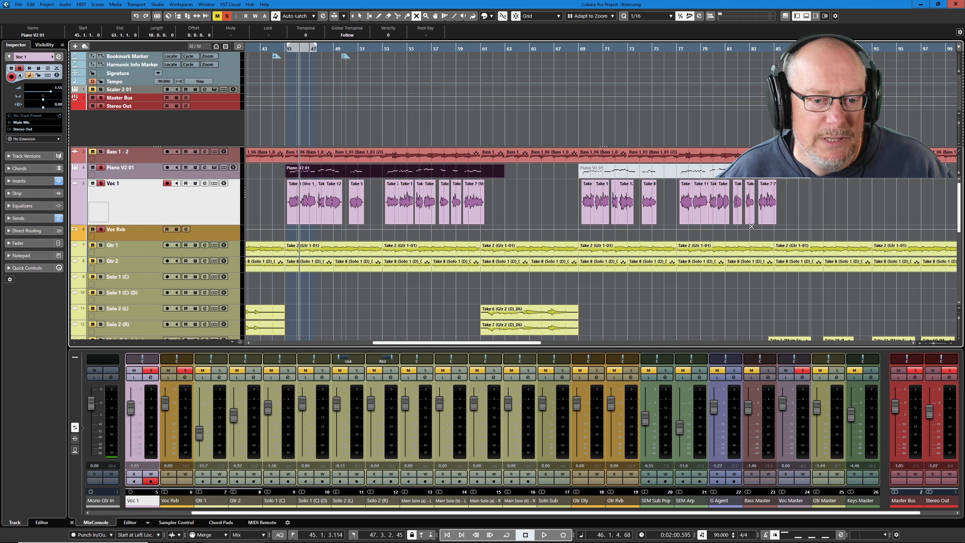
pyautogui.moveTo(422, 223)
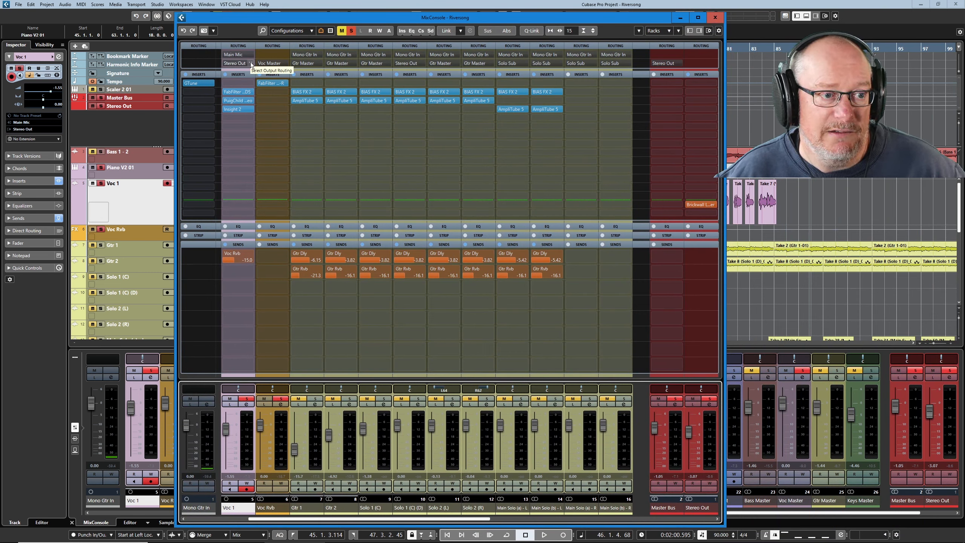
# Route Voc 1's output to Groups > Voc Master instead of Stereo Out, then close the MixConsole
pyautogui.click(236, 63)
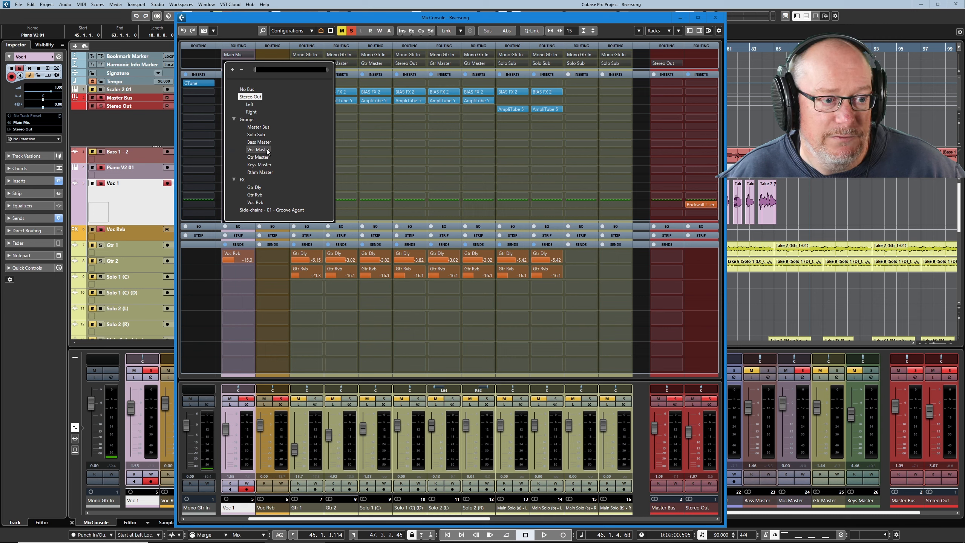
pyautogui.click(258, 149)
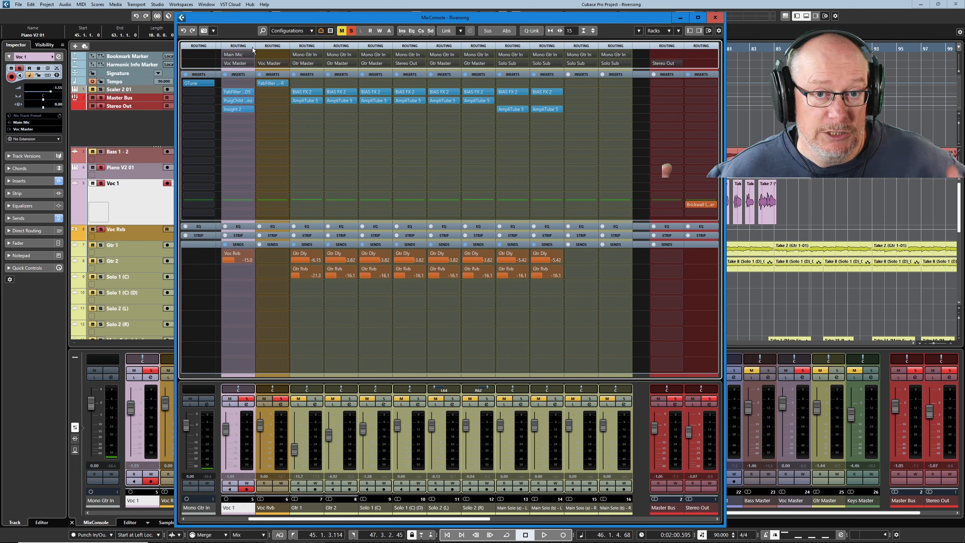
pyautogui.click(306, 91)
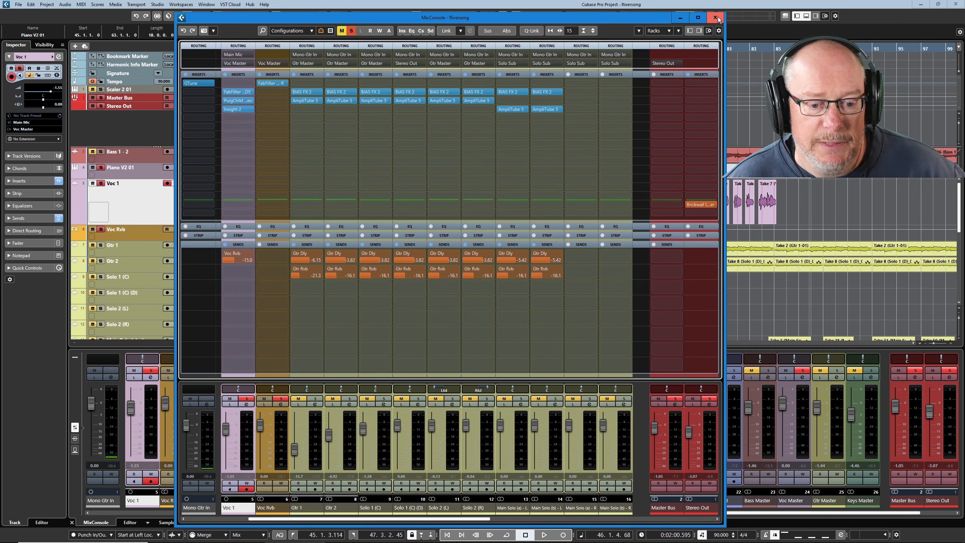
pyautogui.click(717, 17)
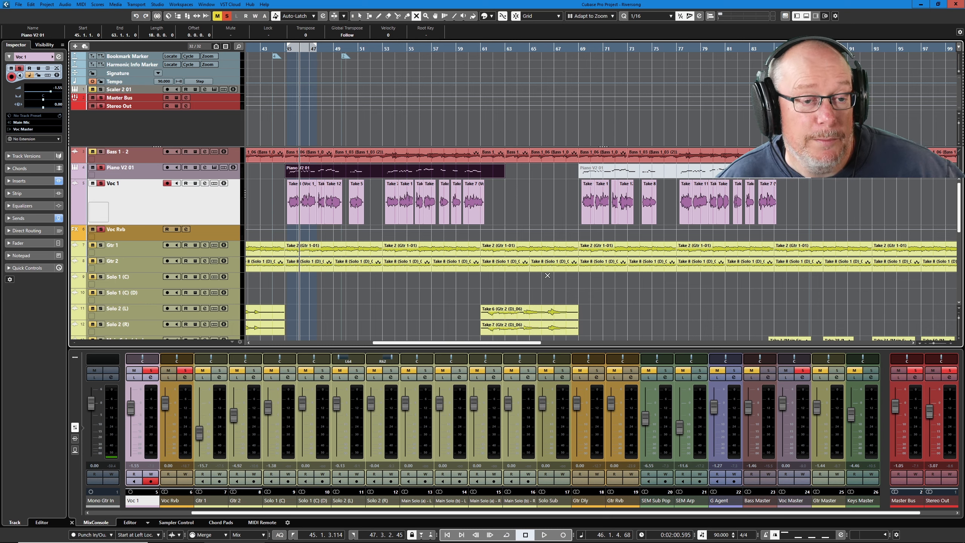
pyautogui.moveTo(489, 296)
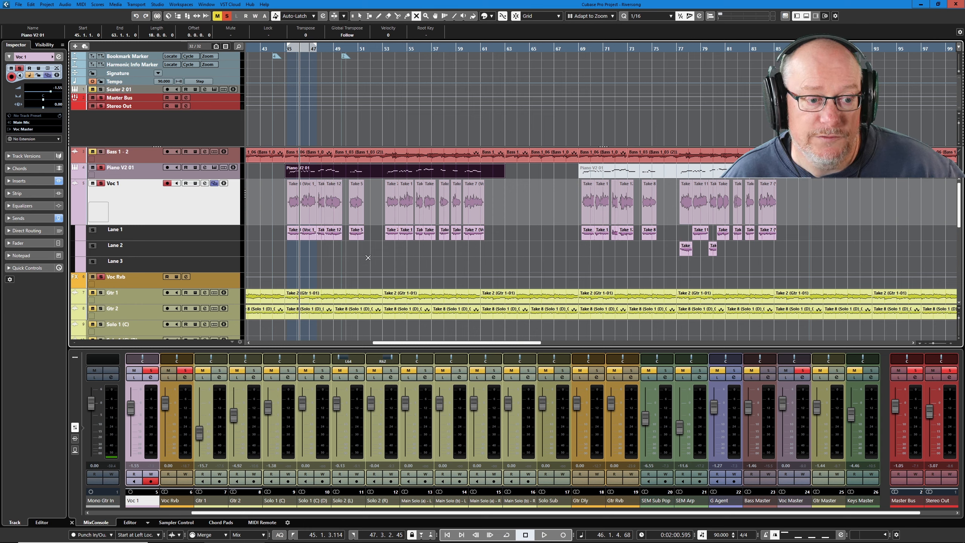
pyautogui.moveTo(325, 253)
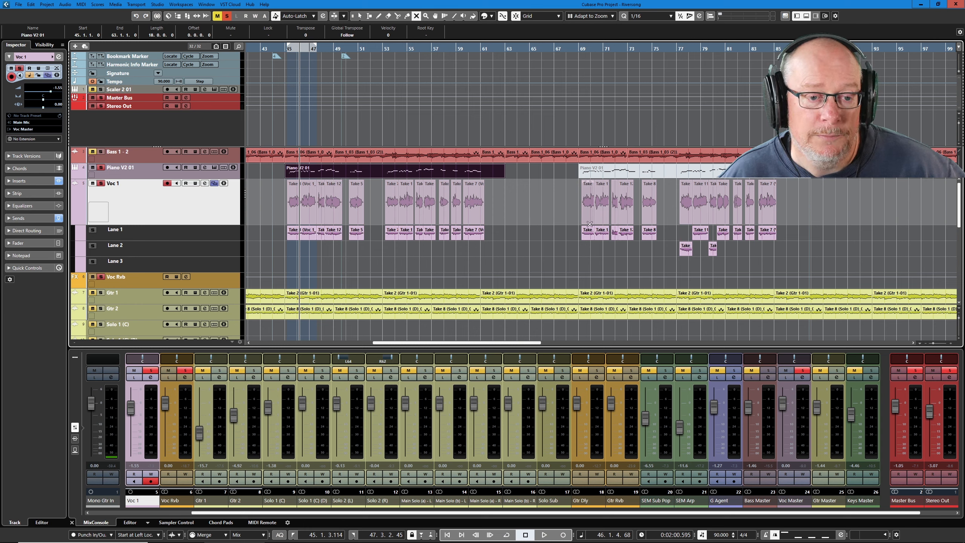
# Hide Voc 1's take lanes so only the comped vocal track shows
pyautogui.click(215, 184)
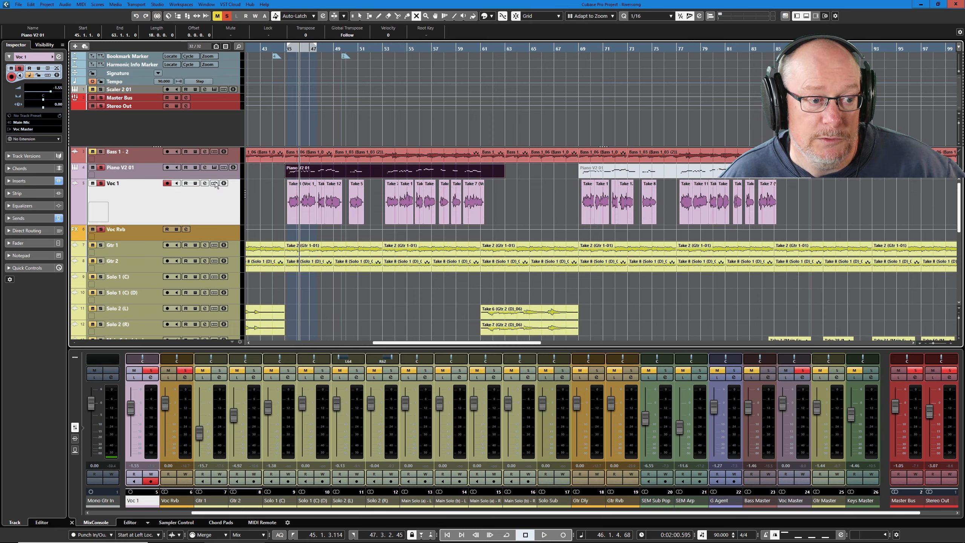